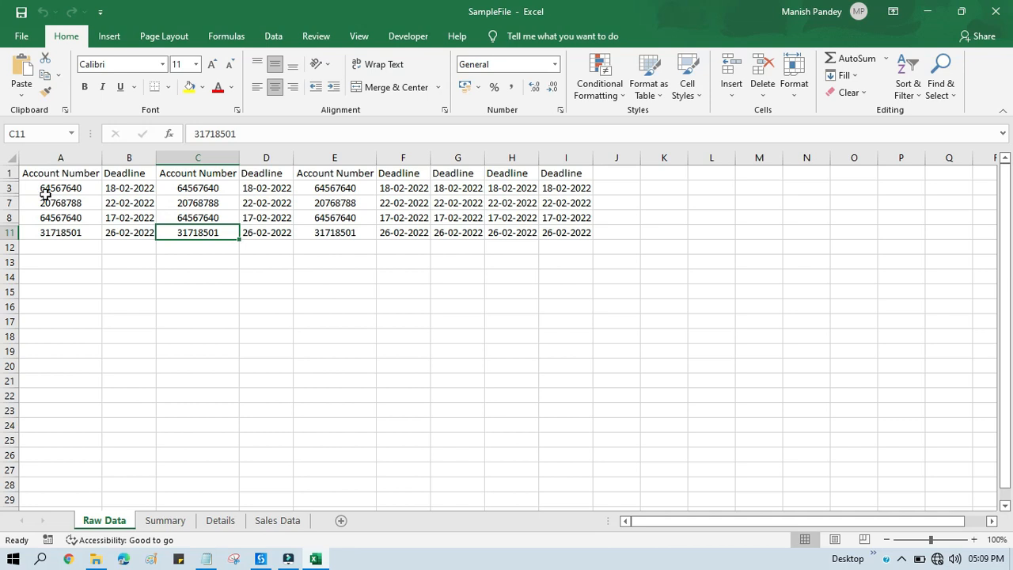
mouse_move(42, 227)
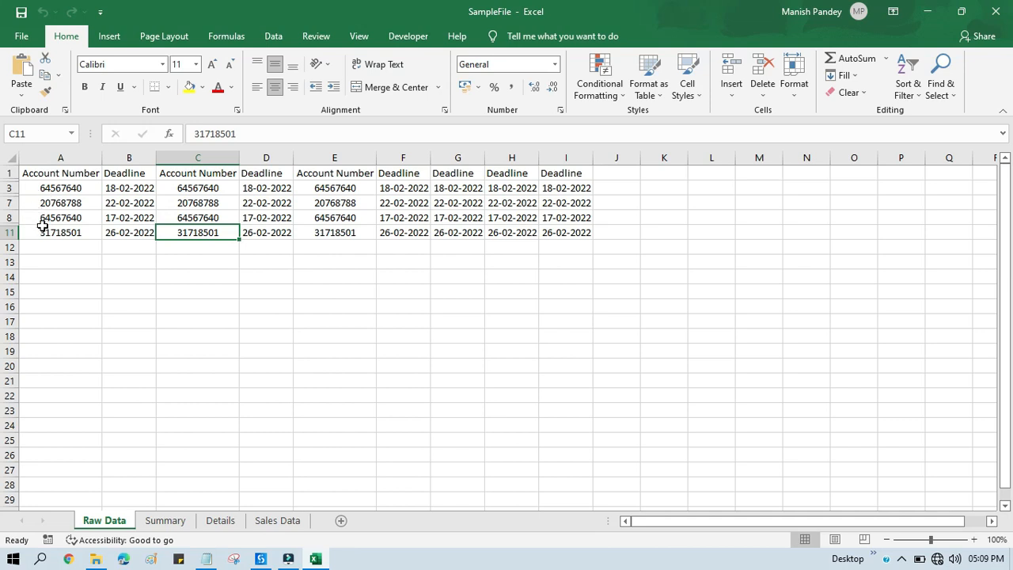
mouse_move(114, 292)
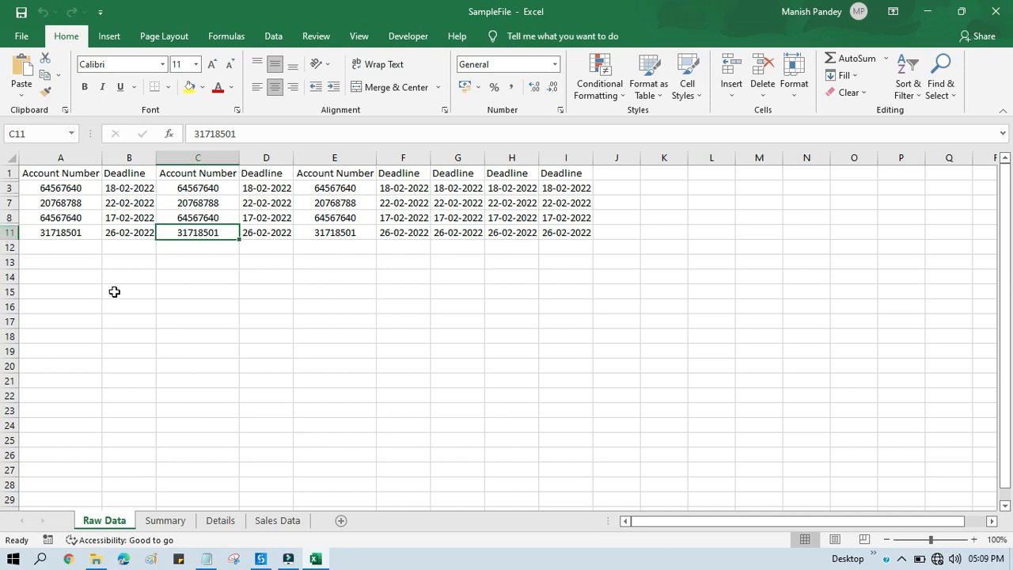
Confirm Excel's Trust Center settings, then drop an Invoke VBA activity into the scope's Do block
click(128, 291)
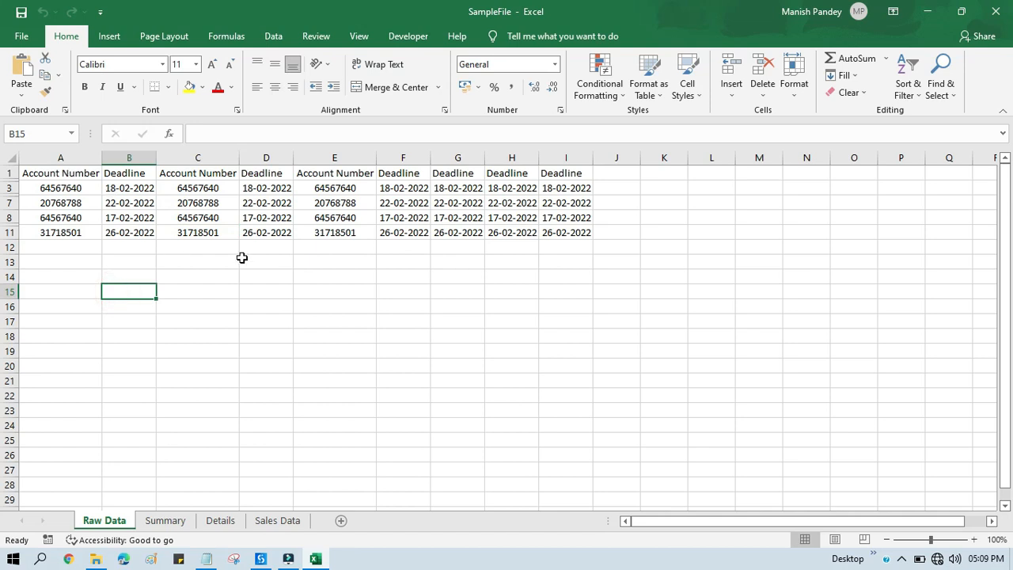
mouse_move(172, 243)
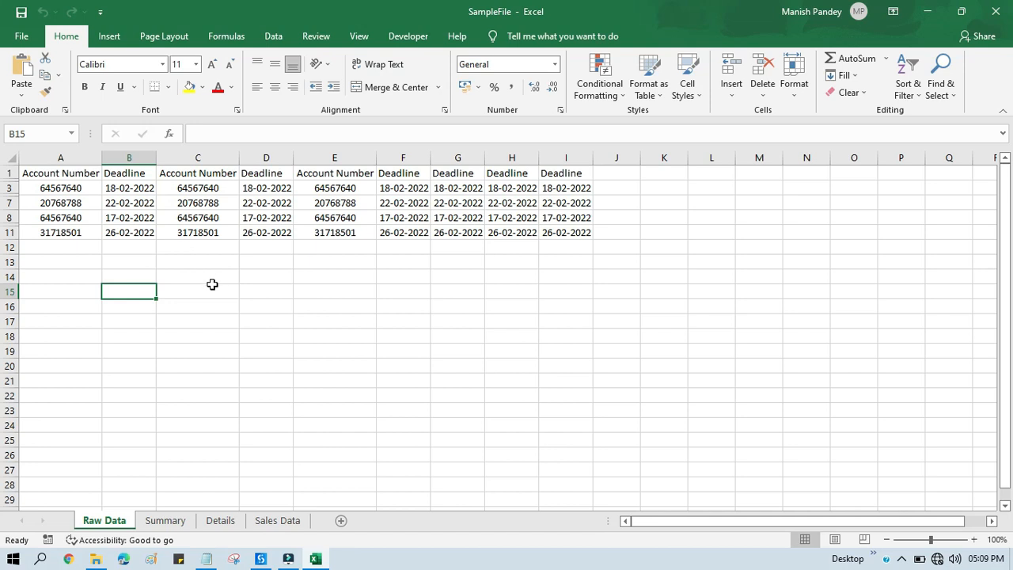
click(21, 36)
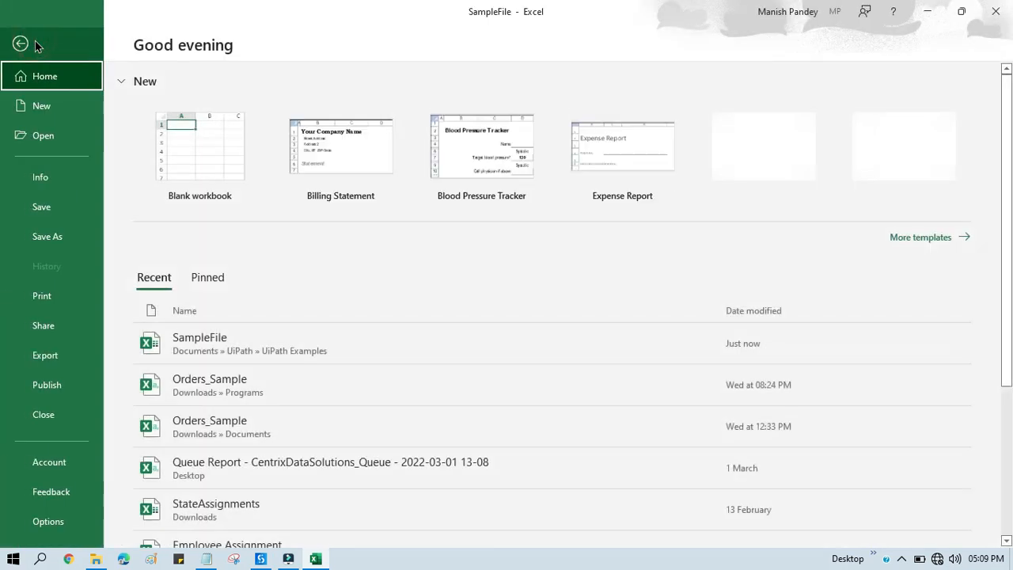
click(48, 520)
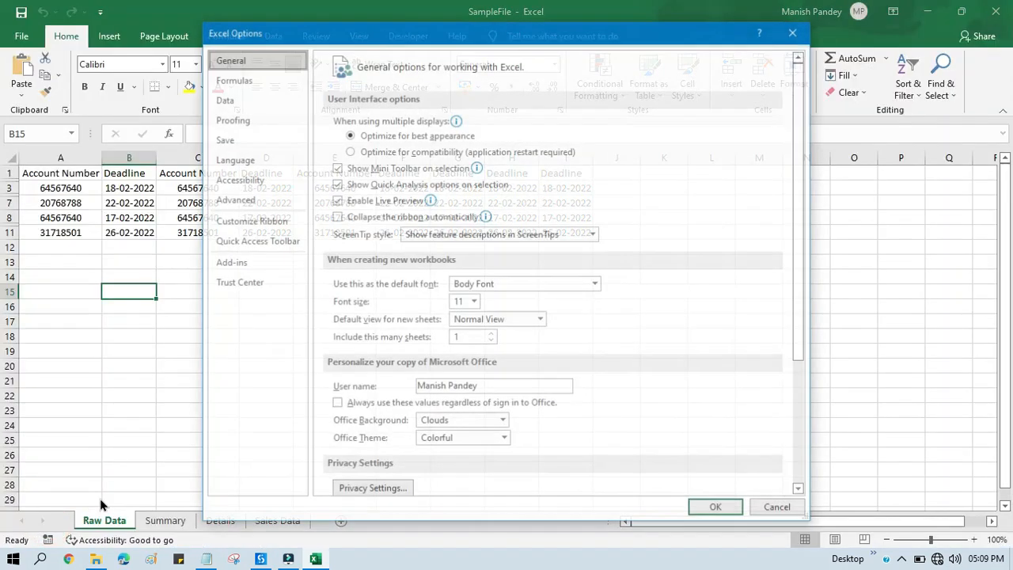
click(239, 282)
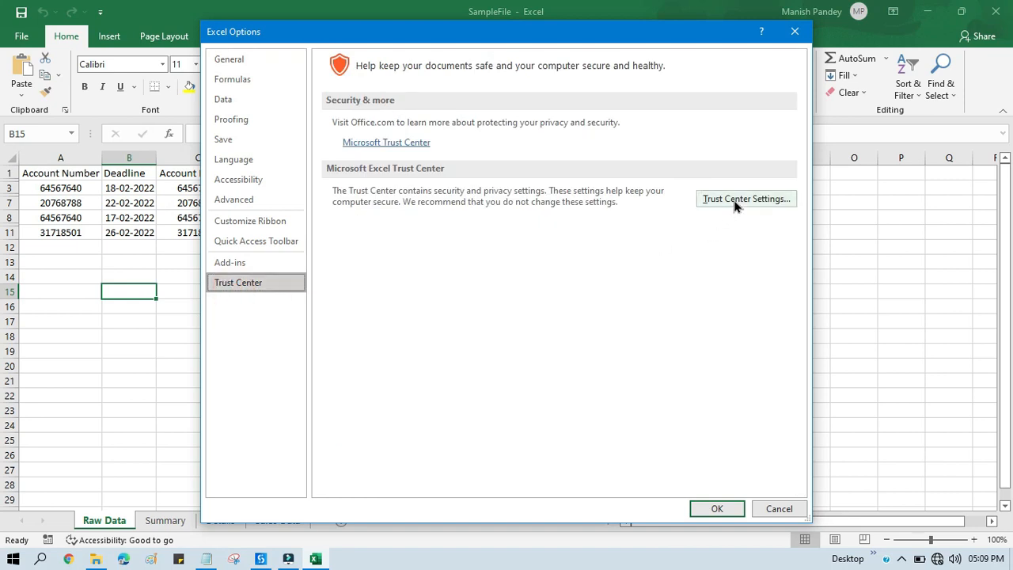
click(744, 199)
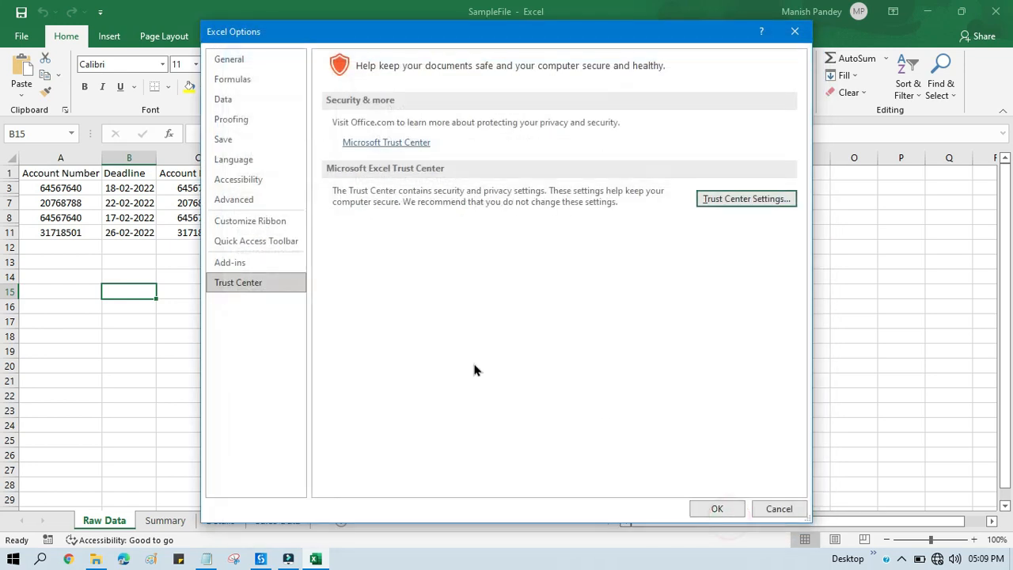
click(716, 508)
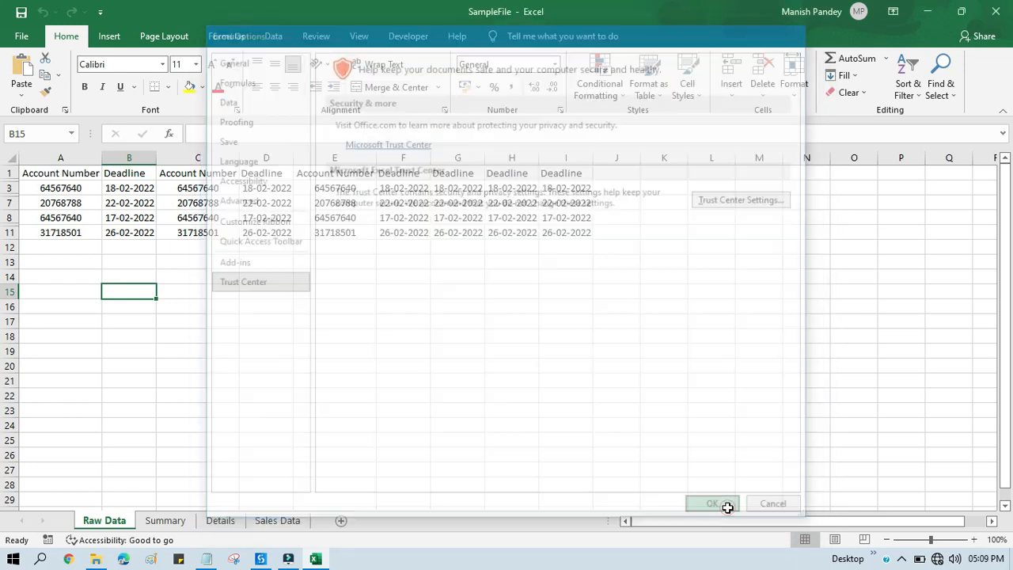
click(711, 502)
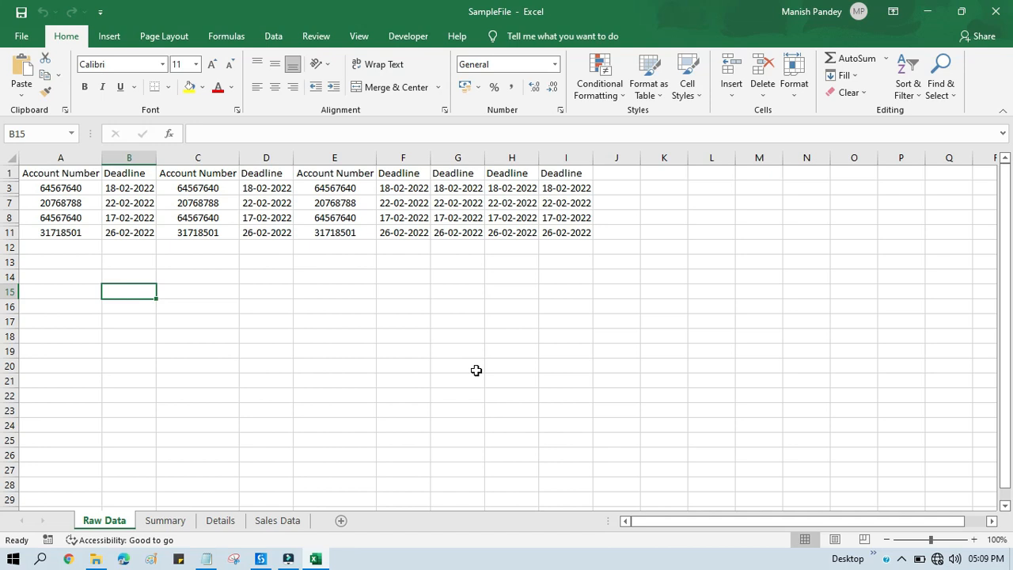
click(258, 558)
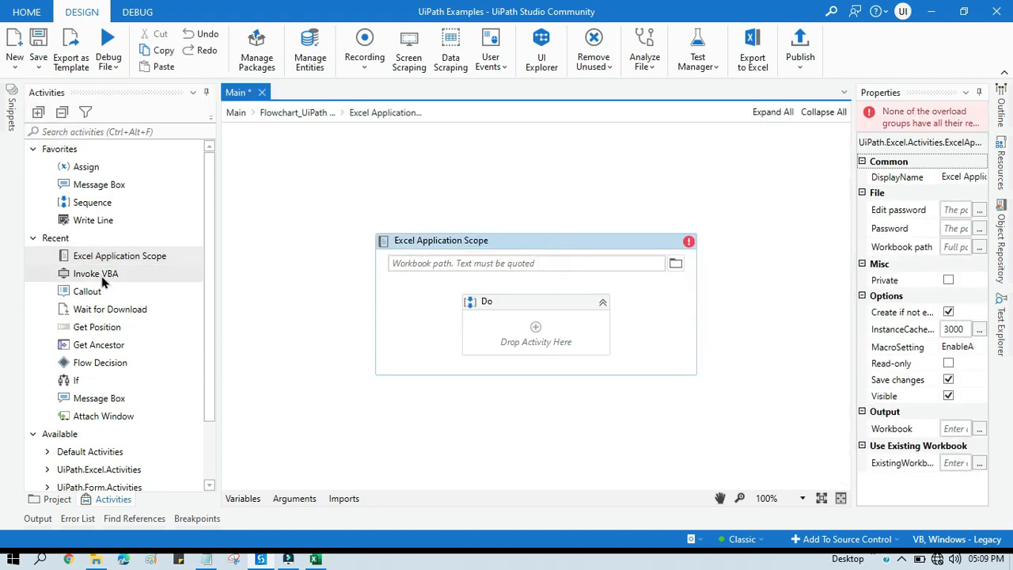
drag(95, 273, 536, 324)
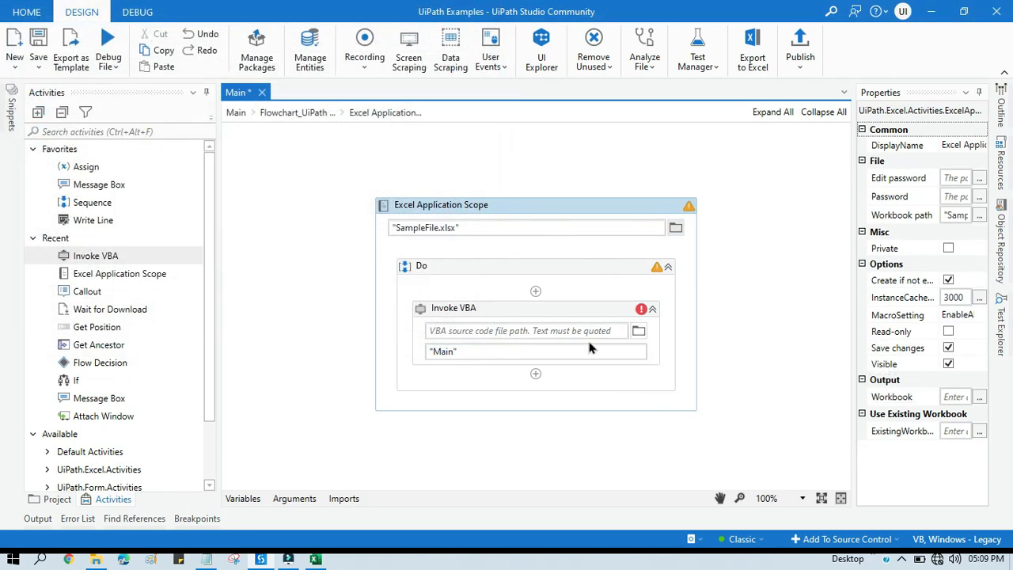
mouse_move(513, 339)
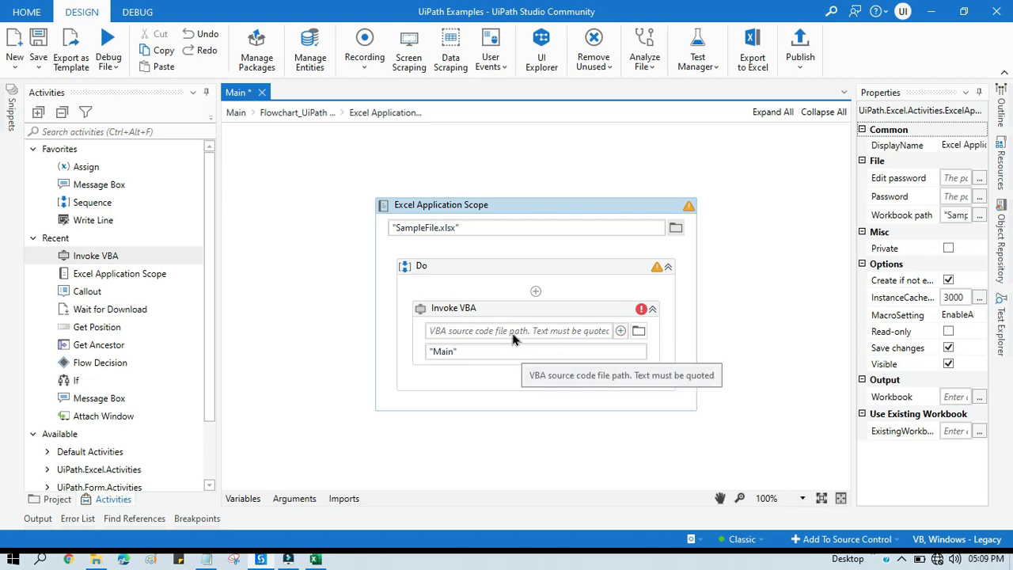
mouse_move(582, 355)
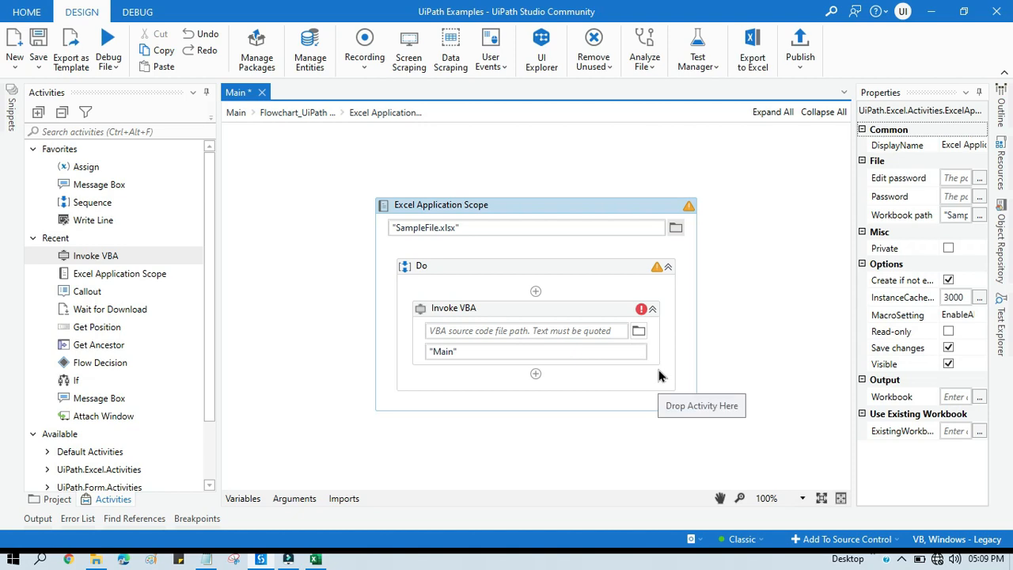
mouse_move(667, 375)
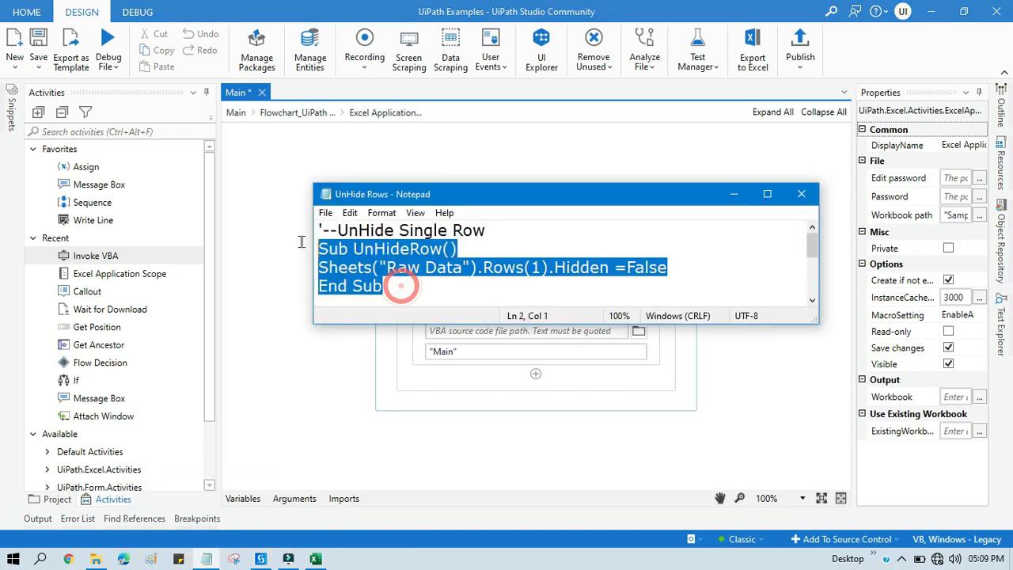
Change Rows(1) to Rows(2) in the UnHideRow macro and save the script
click(386, 286)
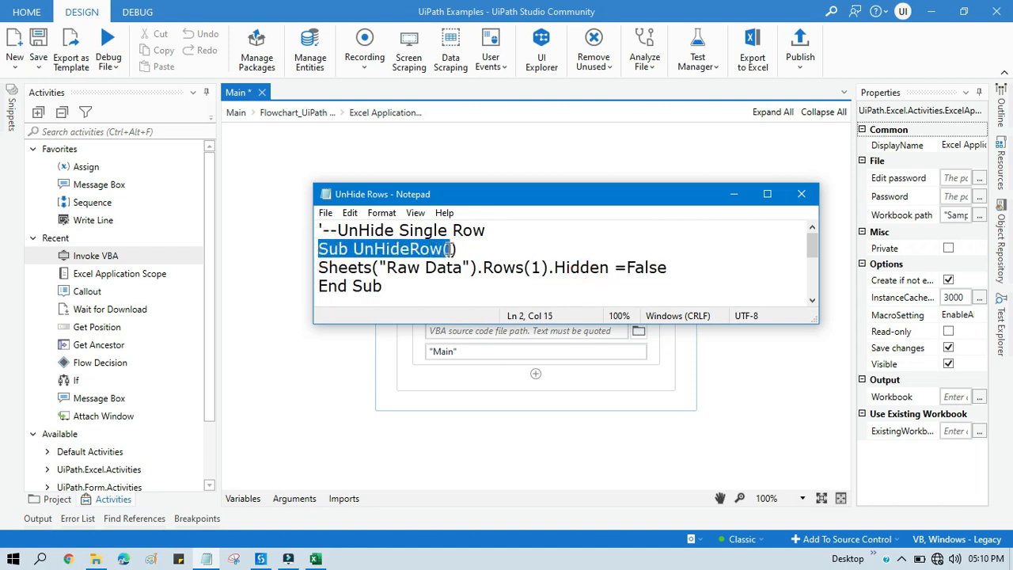
click(447, 249)
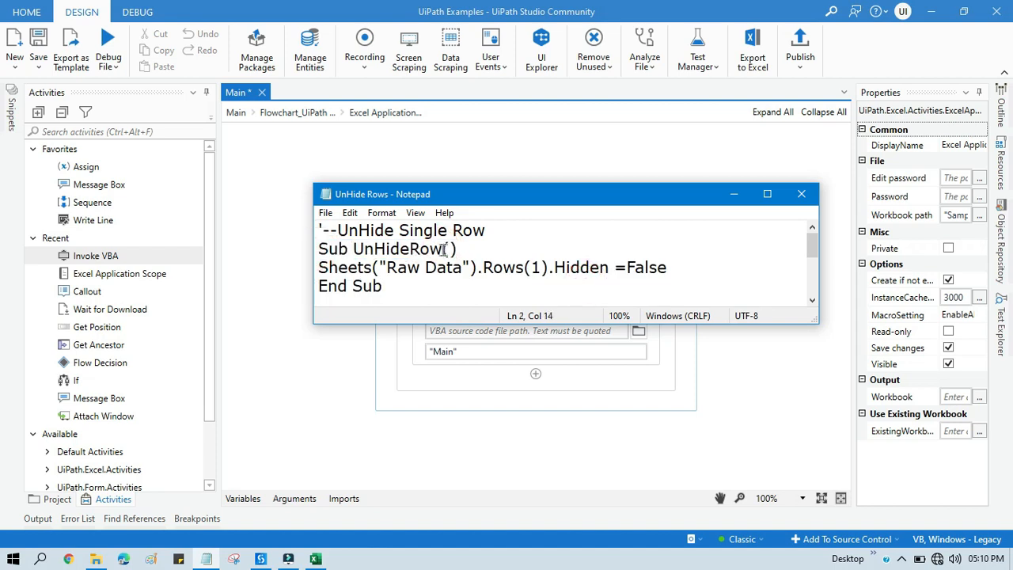
double_click(397, 248)
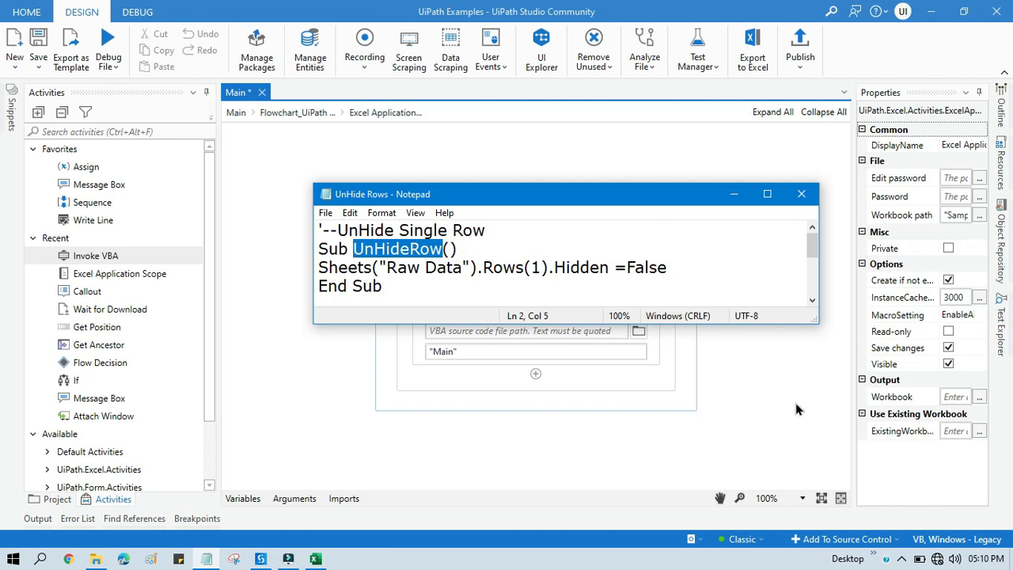
click(800, 194)
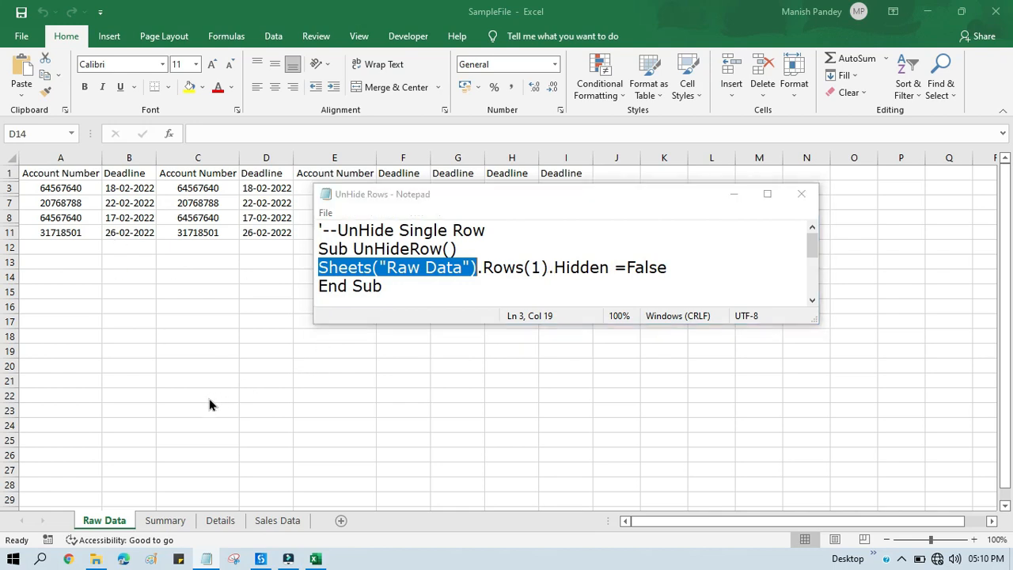
click(800, 193)
text(2)
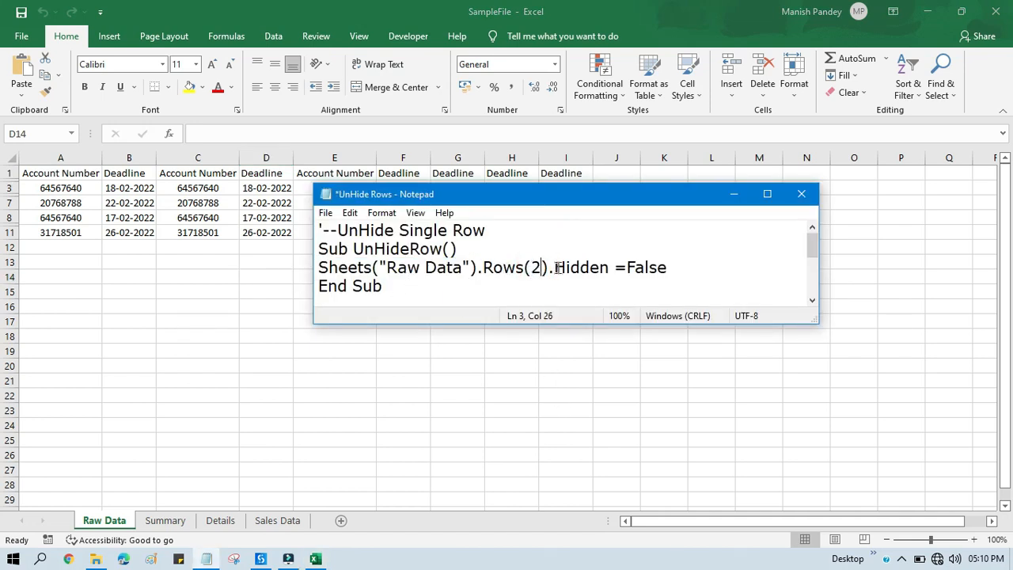
mouse_move(688, 271)
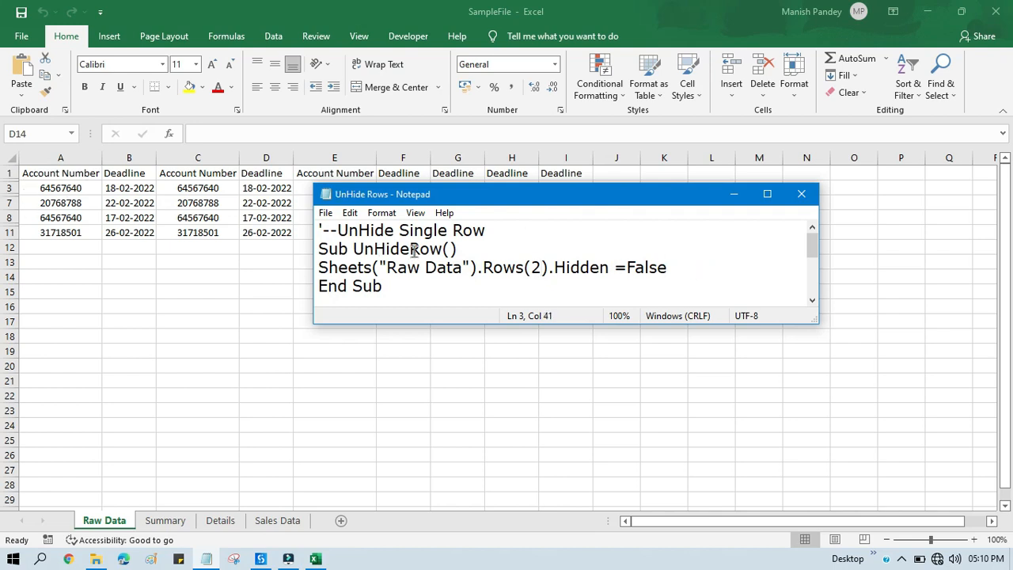
double_click(398, 248)
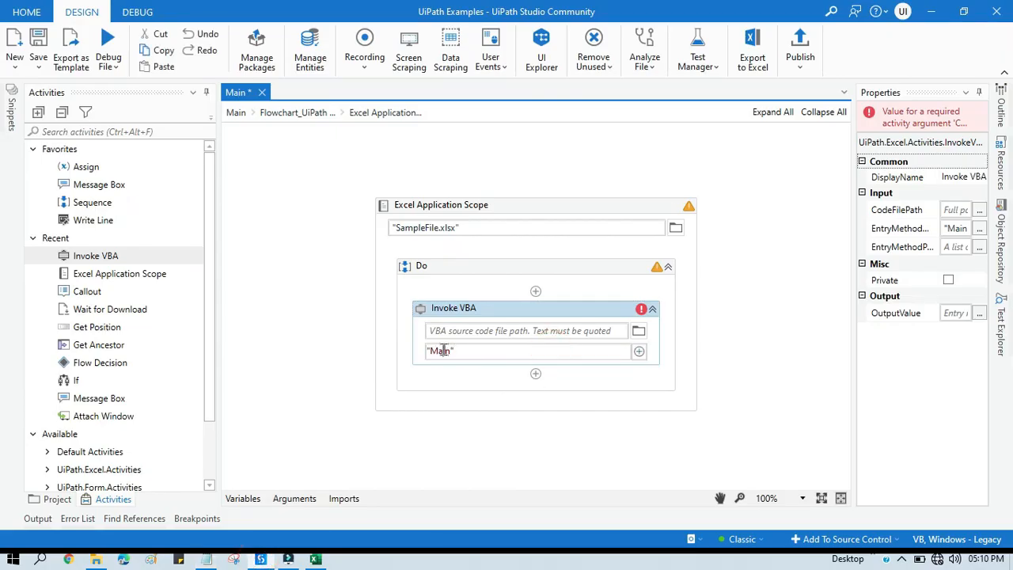
Set Invoke VBA's entry method to UnHideRow, using the UnHide Rows file from the Desktop
text(UnHideRow)
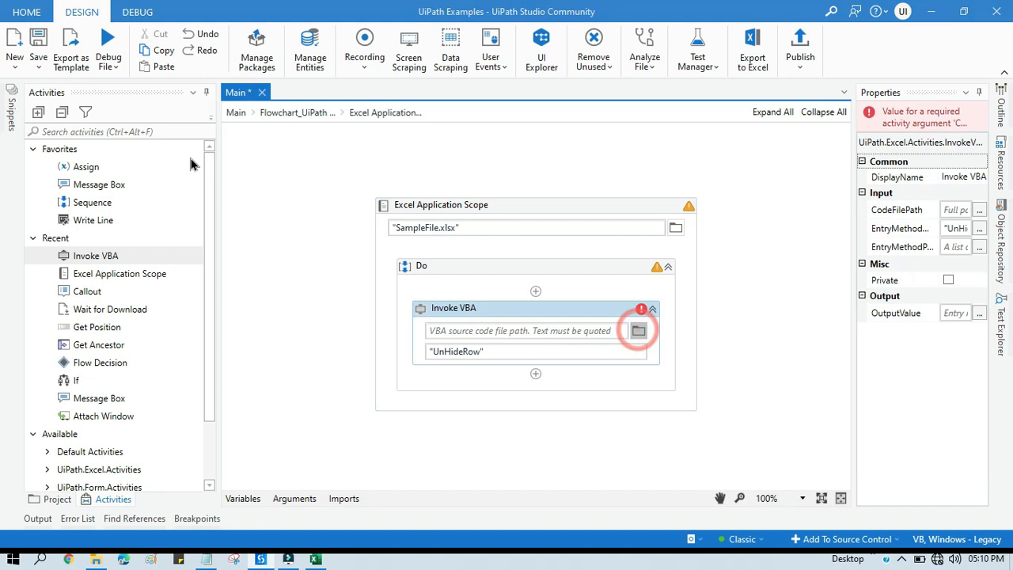
click(638, 330)
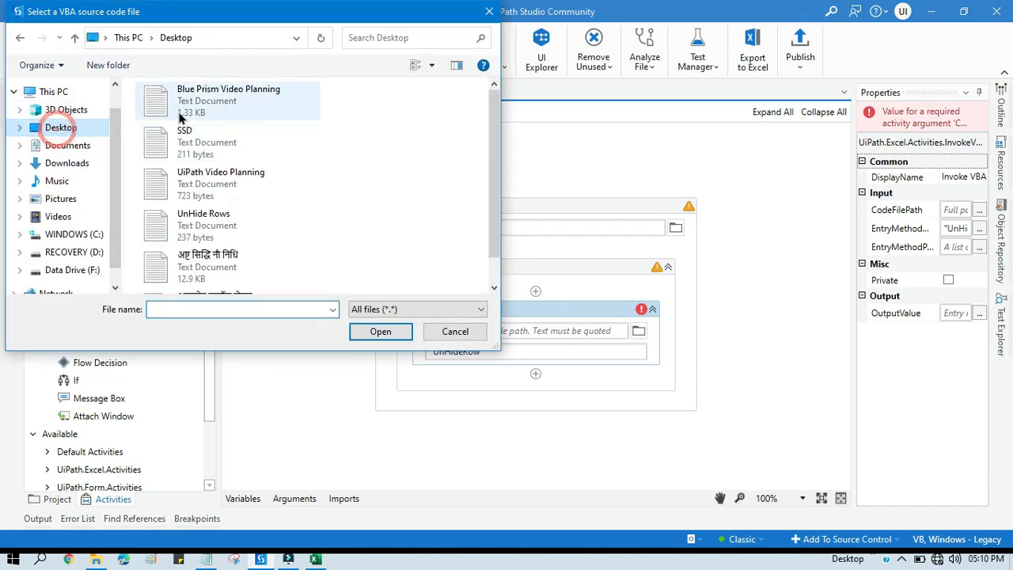
click(204, 219)
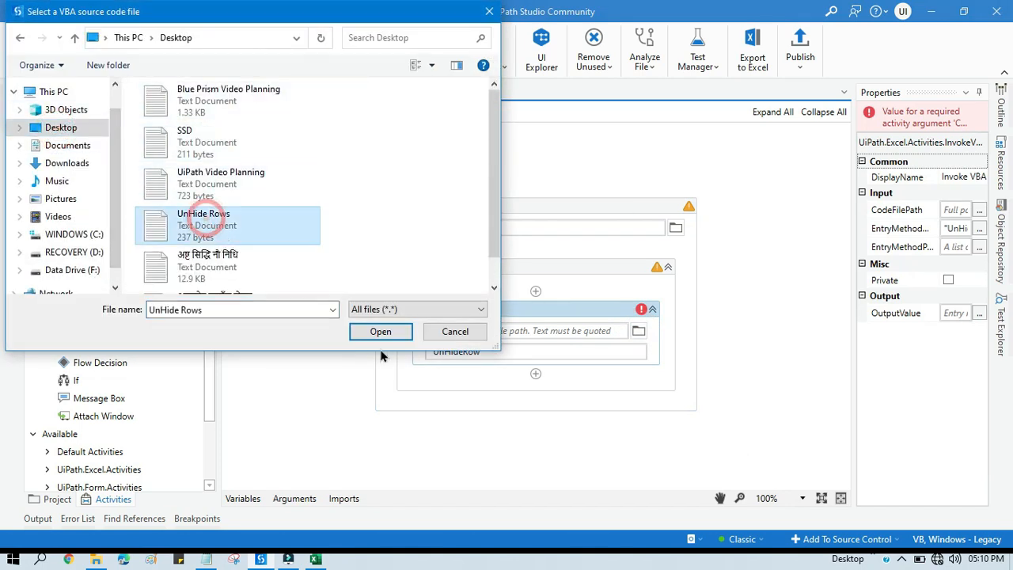
click(380, 331)
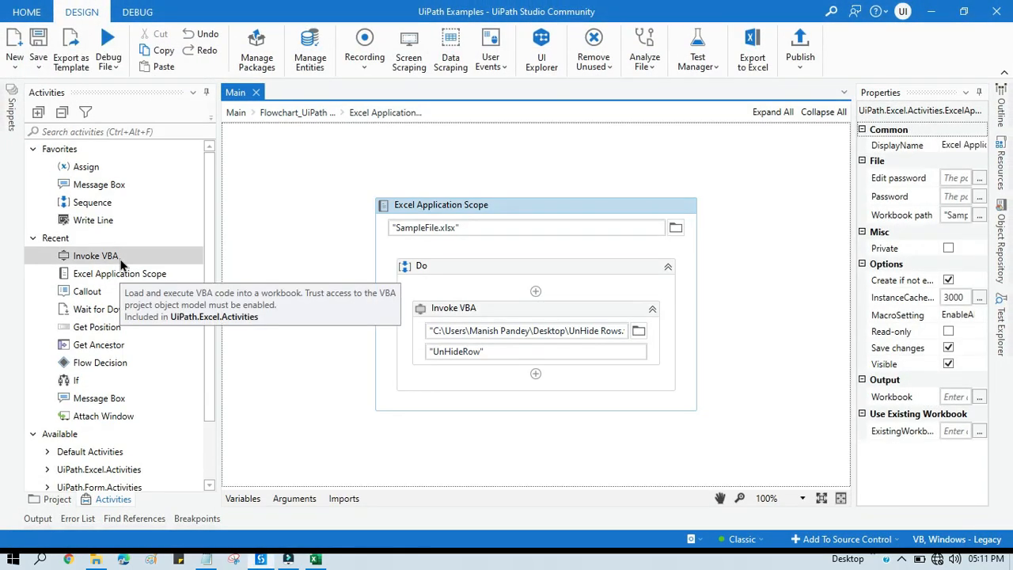
click(314, 559)
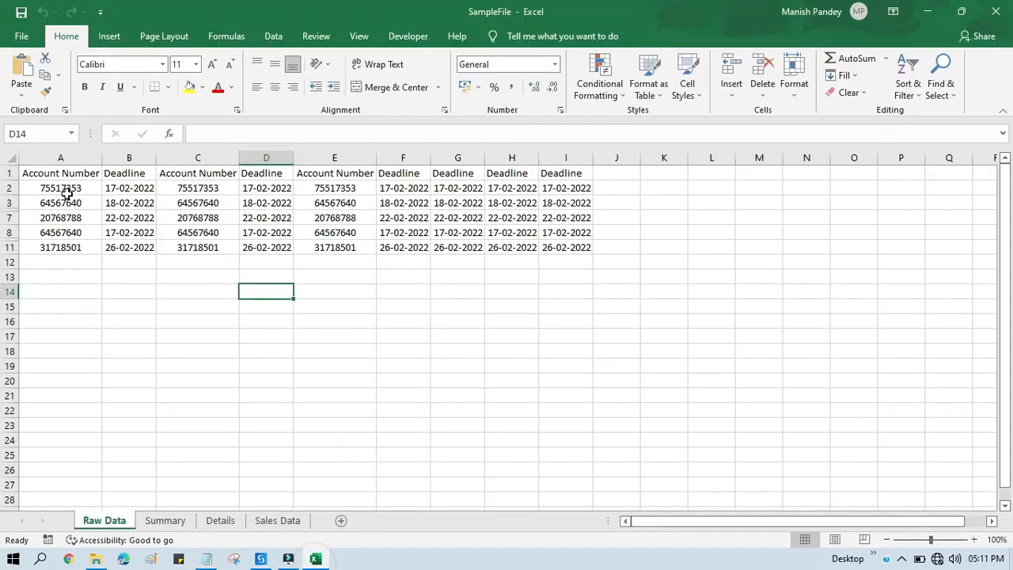
Close SampleFile and reopen it from the UiPath Examples folder
click(197, 351)
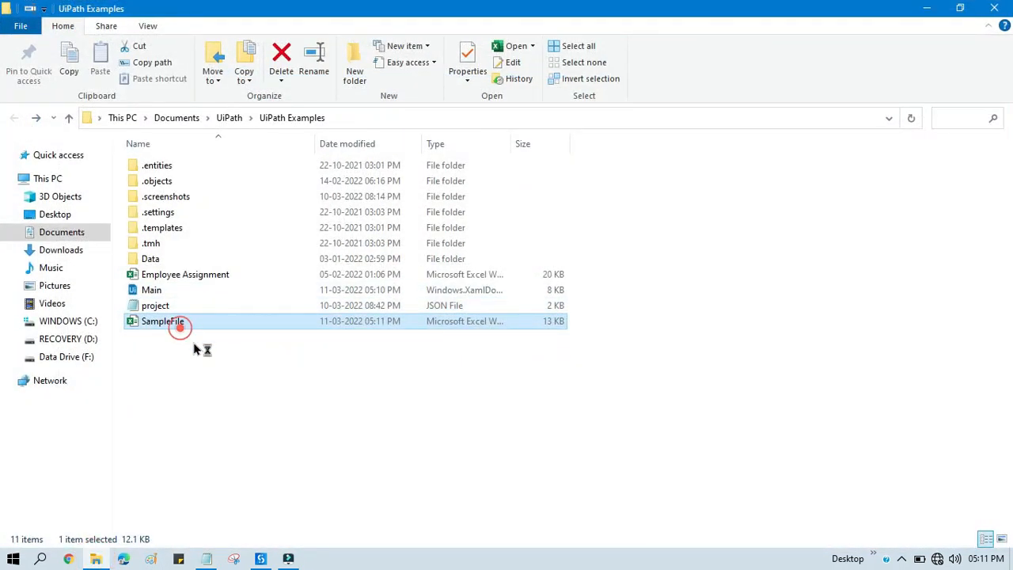
double_click(162, 320)
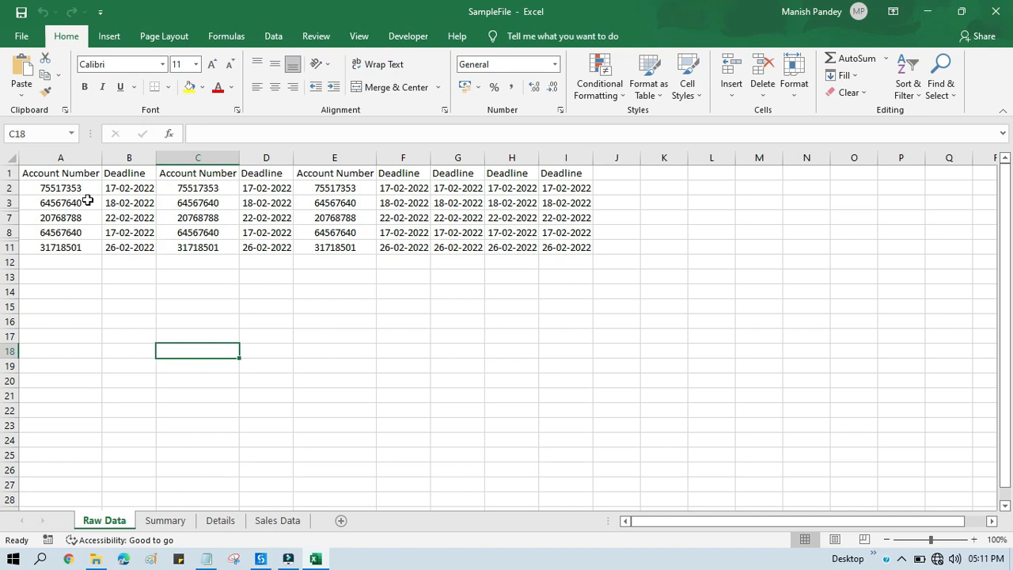
mouse_move(340, 433)
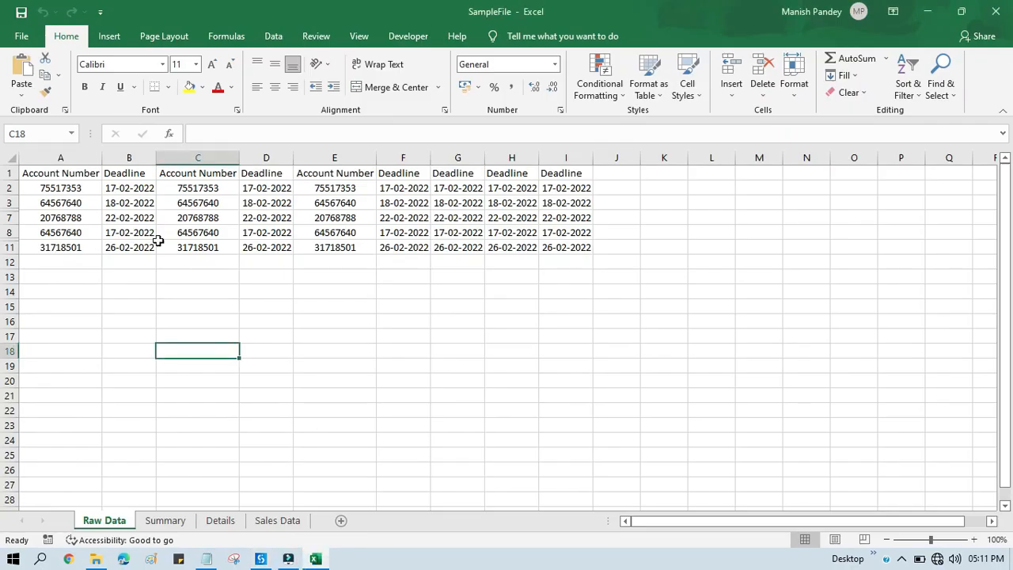
mouse_move(87, 260)
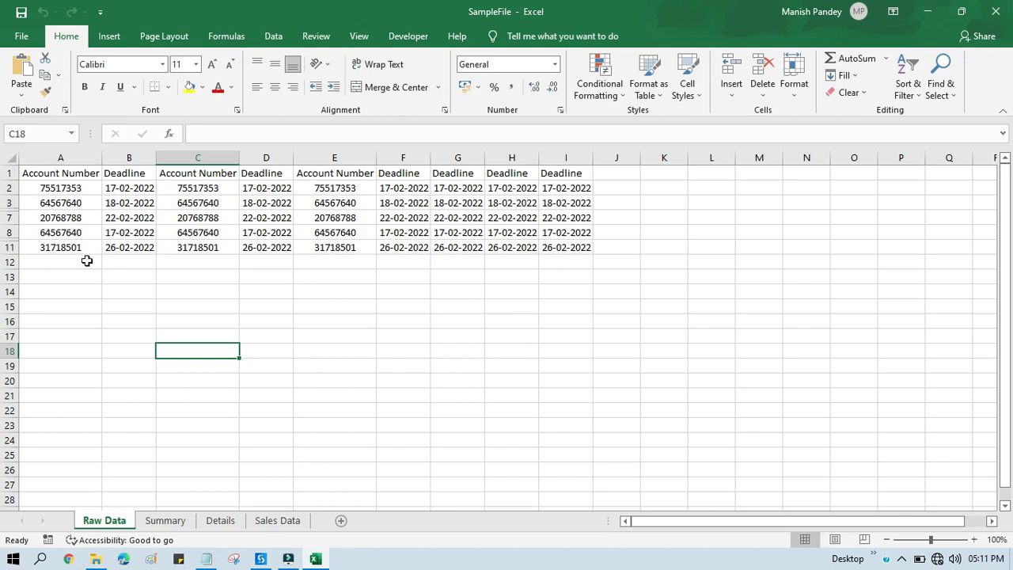
Walk through the UnHideRows sub, highlighting the Raw Data reference and rows 4:6 and 9:10
click(512, 276)
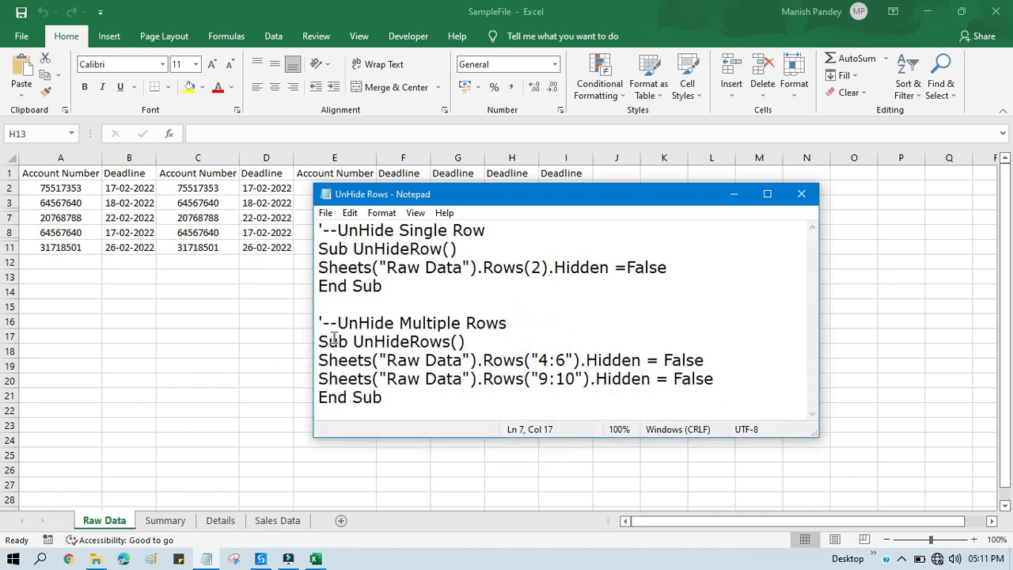
double_click(391, 341)
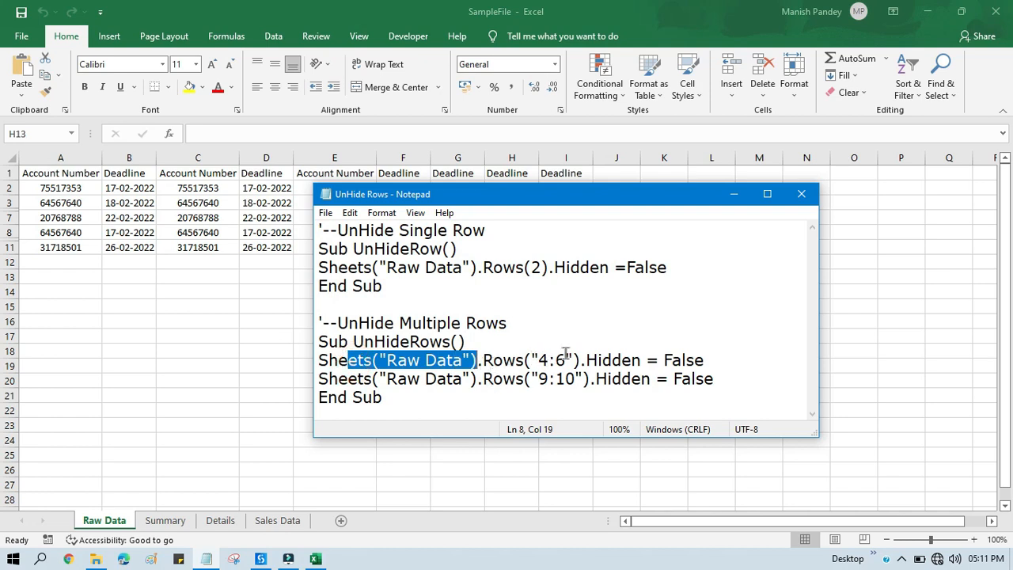
mouse_move(546, 378)
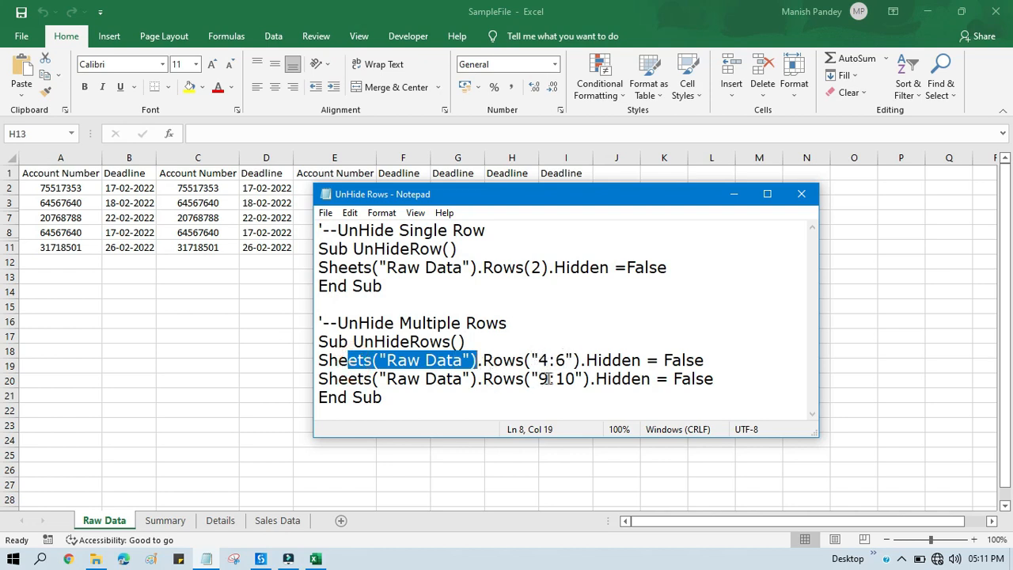
mouse_move(575, 360)
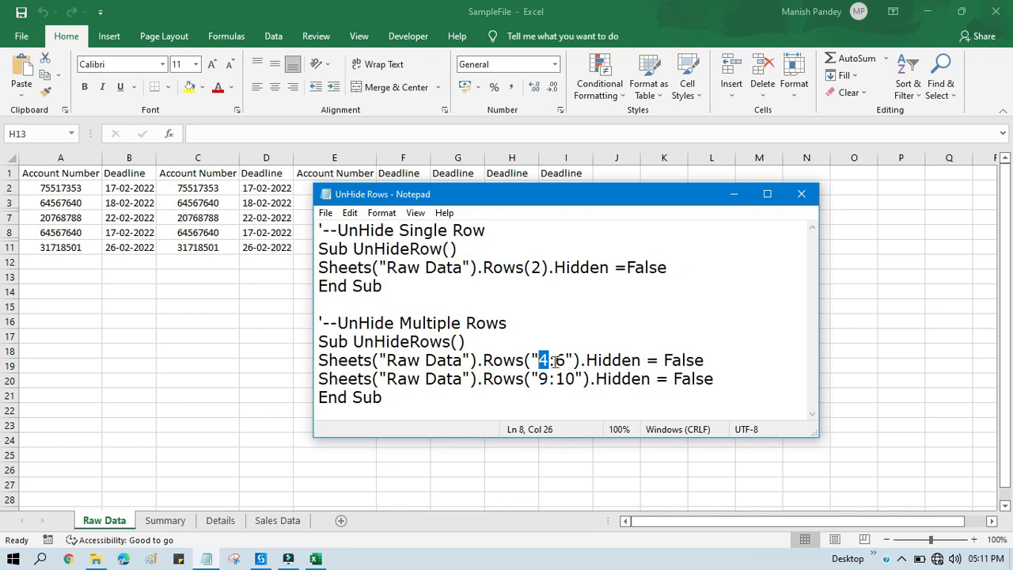
double_click(334, 378)
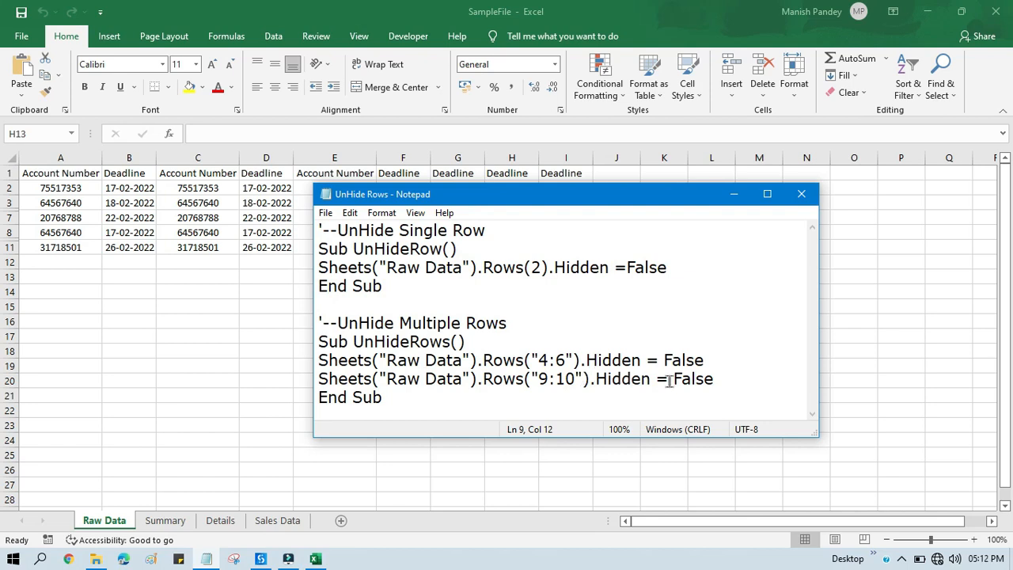
triple_click(514, 378)
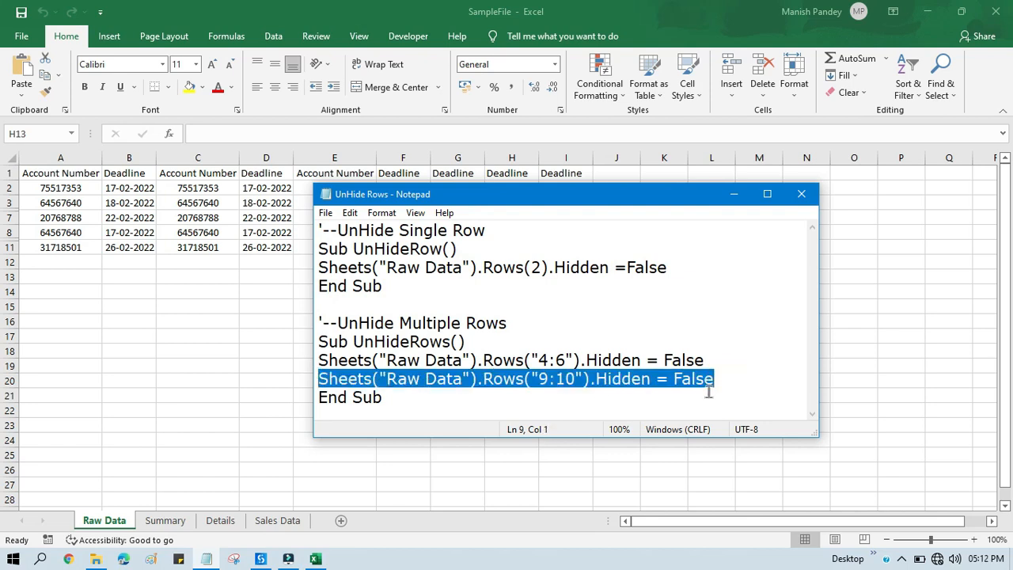
click(567, 350)
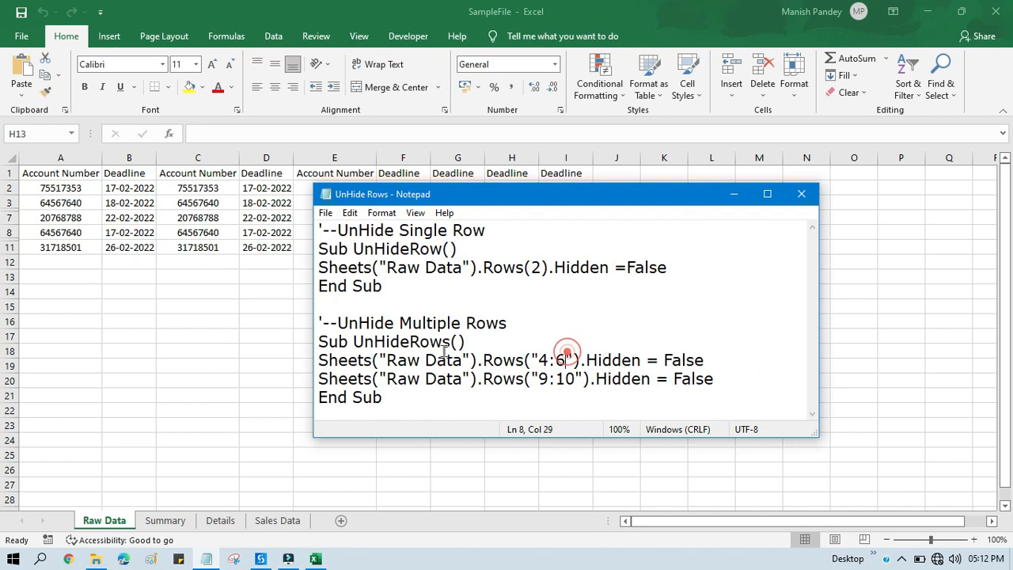
double_click(400, 341)
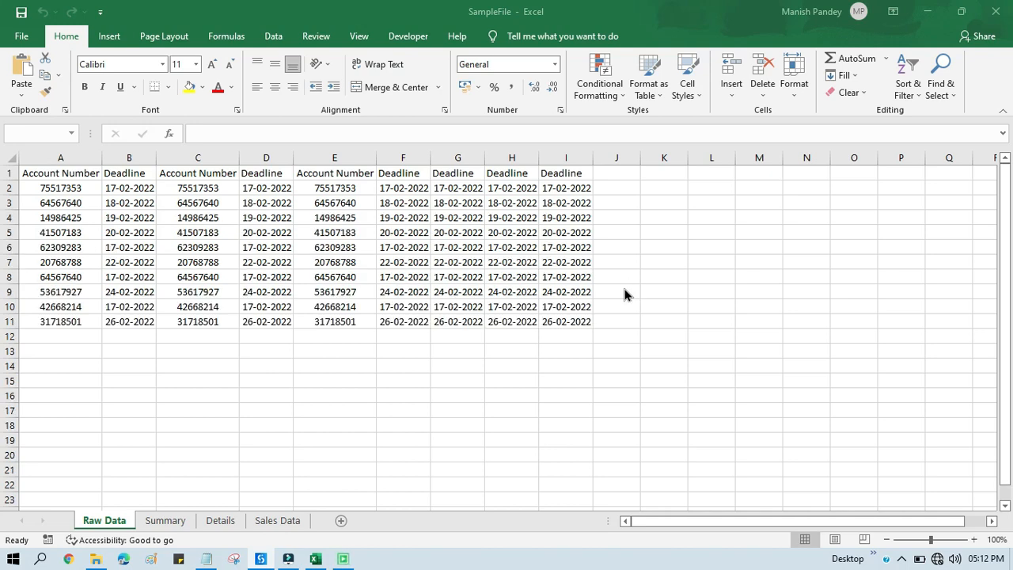
Click into the Raw Data sheet to confirm rows 1–11 are all visible
click(458, 410)
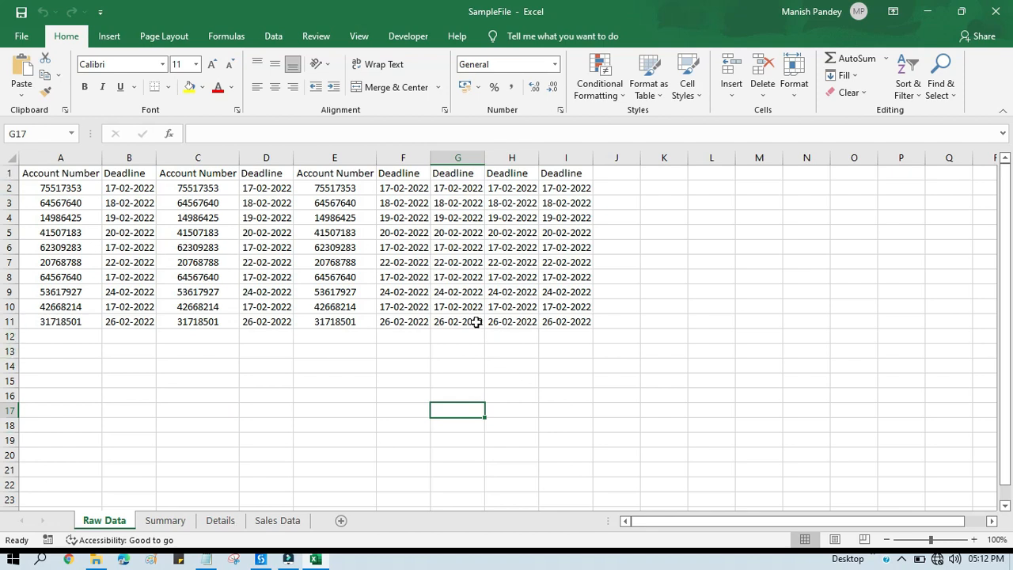
mouse_move(134, 285)
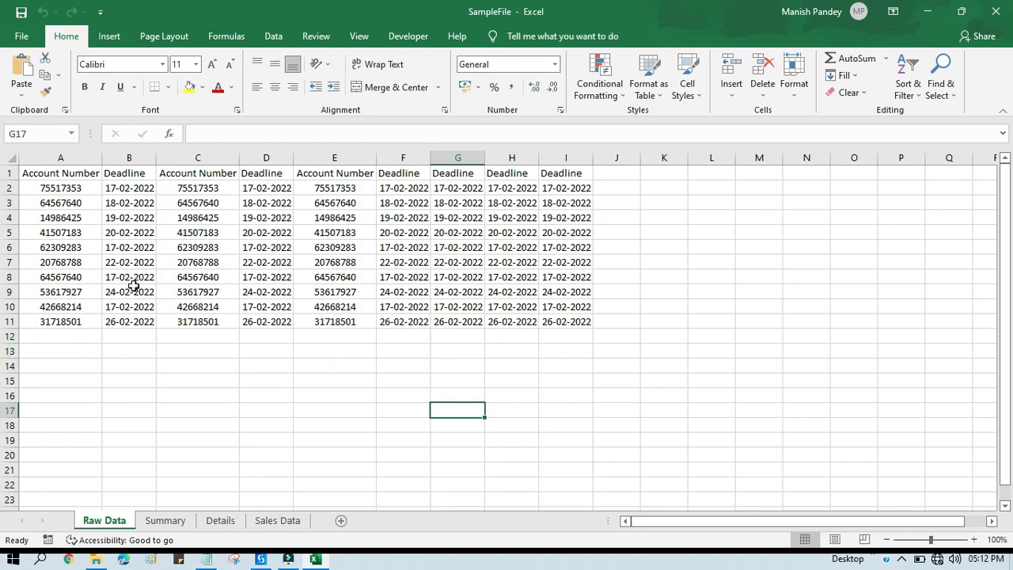
mouse_move(479, 294)
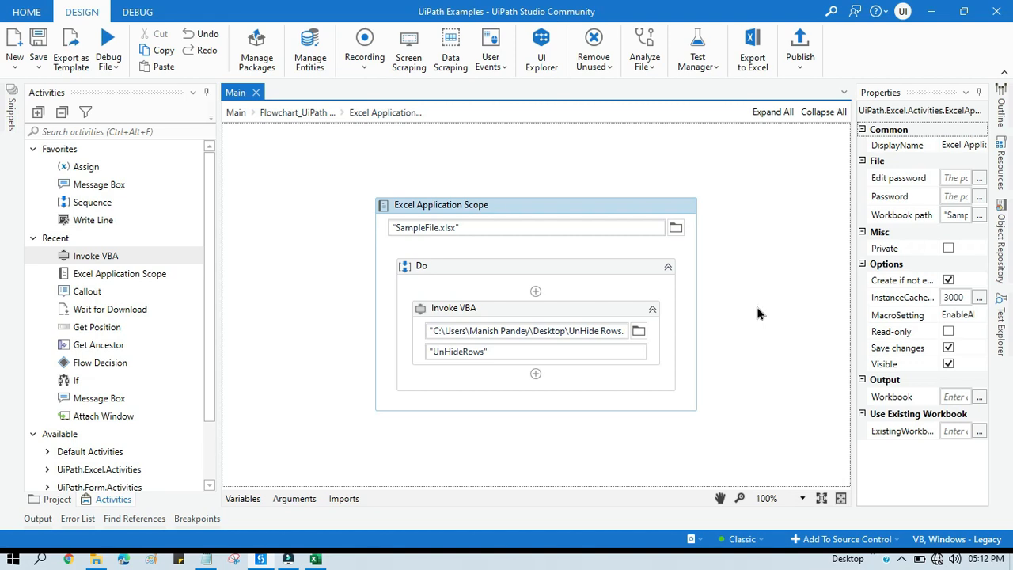
Return to the UiPath Studio window to review the Invoke VBA activity
click(137, 11)
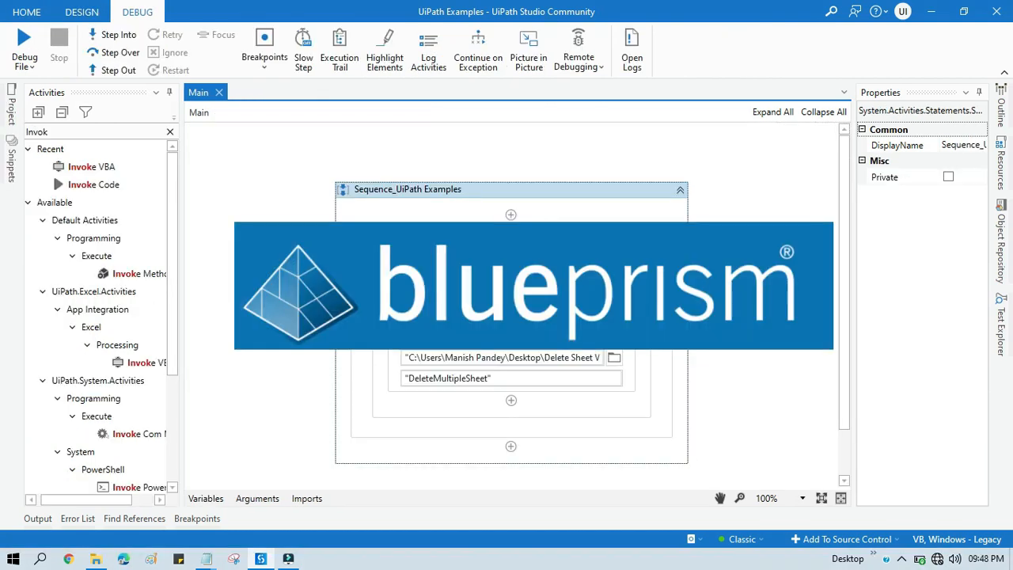